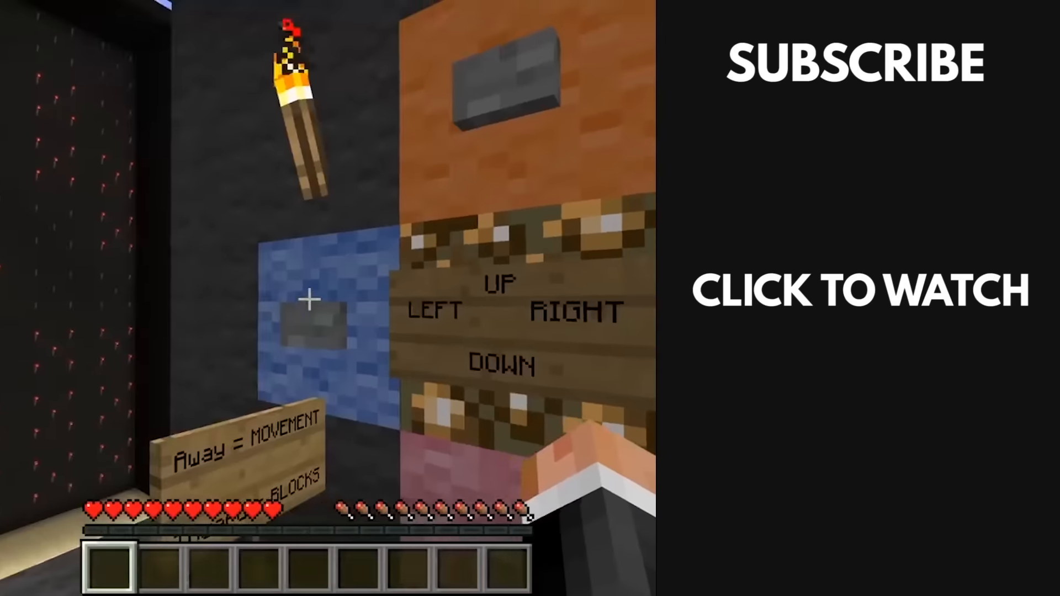
{"action": "mouse_move", "coordinate": [324, 297]}
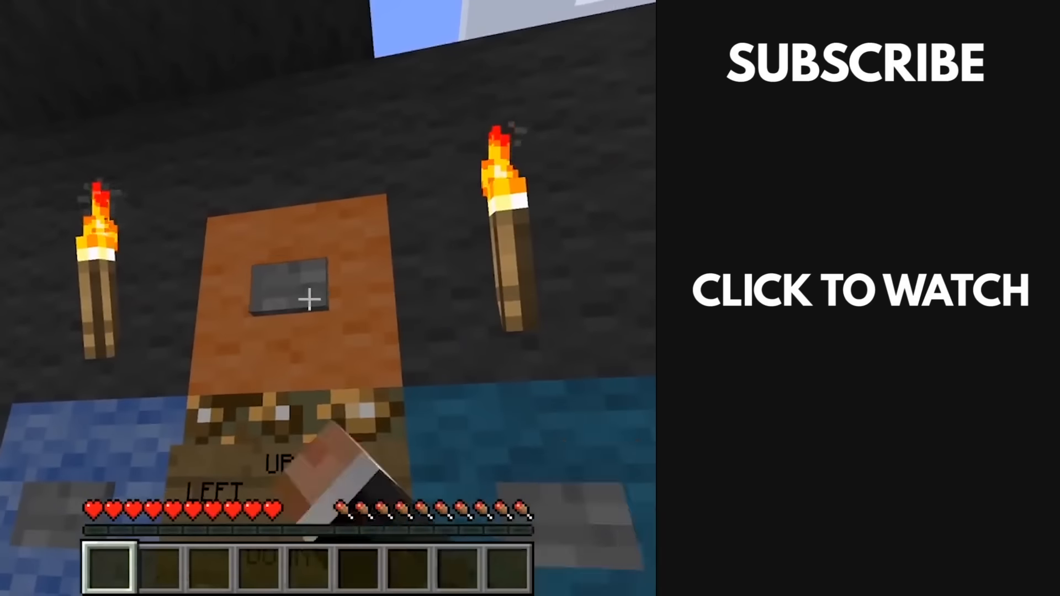